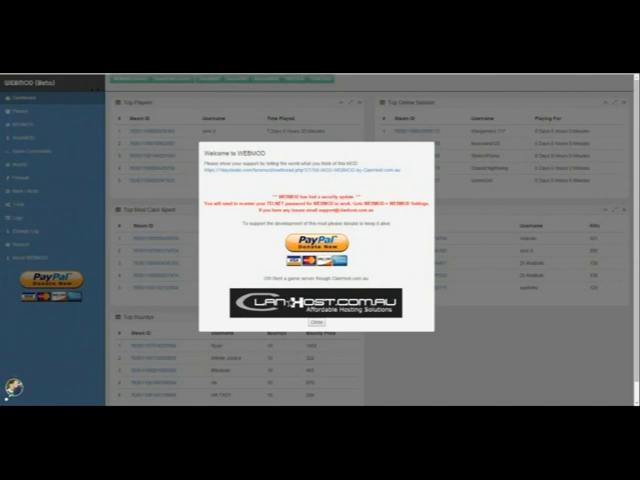
# Dismiss the Welcome to WebMod notice to reveal the dashboard.
pyautogui.click(320, 320)
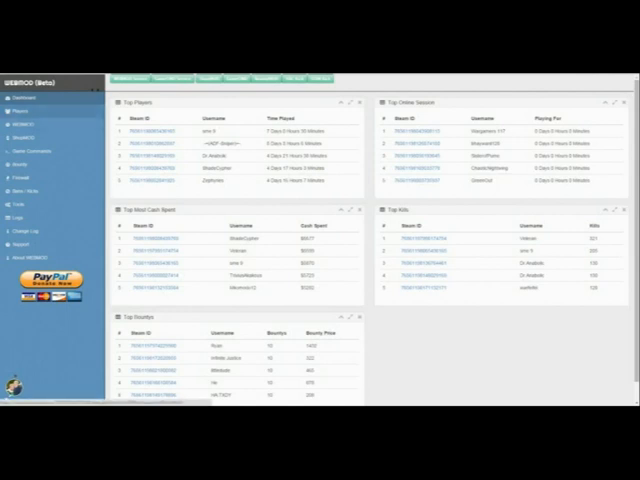
# Show the Online Players table from the Players section.
pyautogui.click(18, 108)
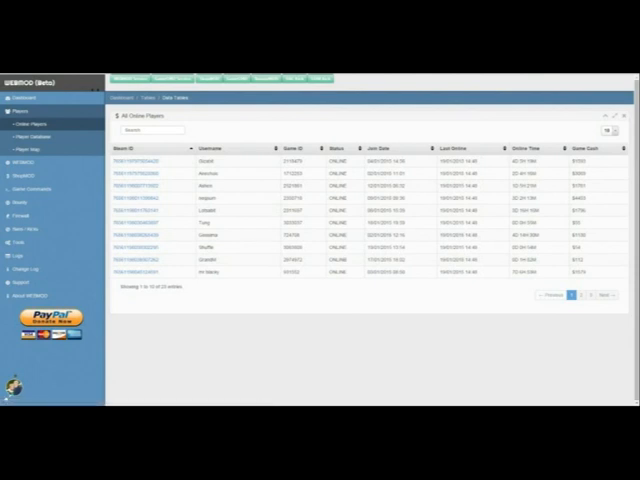
# Show the Player Database and filter it by searching 'ADF' then 'all'.
pyautogui.click(52, 136)
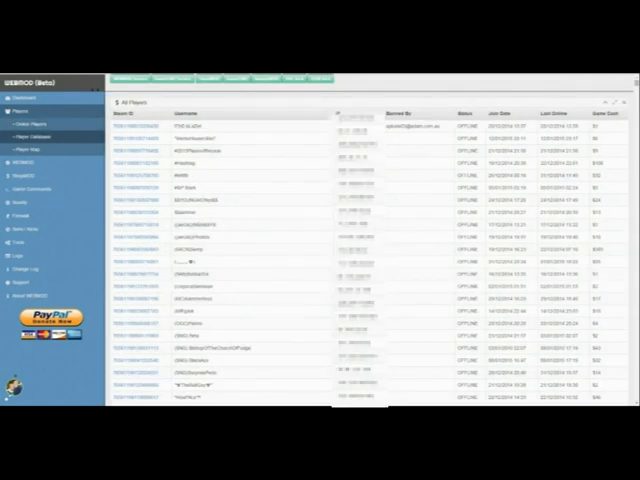
pyautogui.write('ADF')
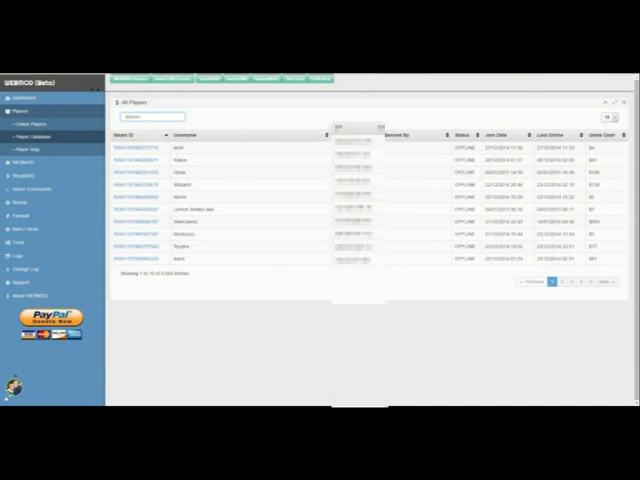
pyautogui.write('all')
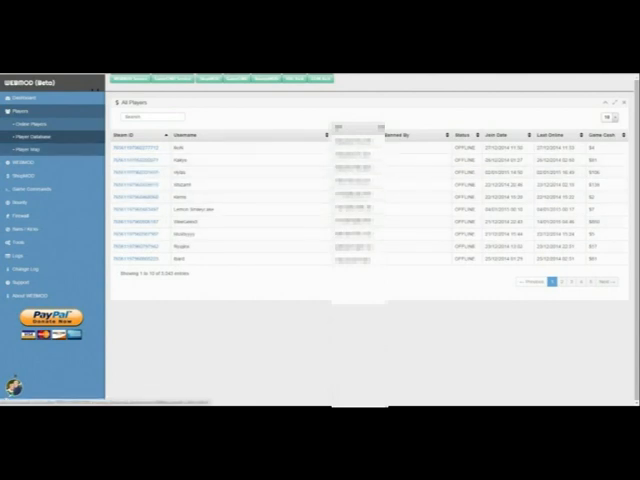
# Show the Admin Setup page listing admin Steam IDs under the WebMod section.
pyautogui.click(32, 136)
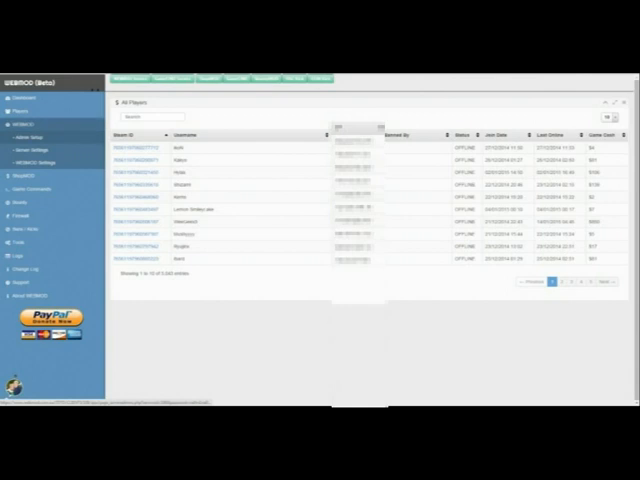
pyautogui.click(22, 132)
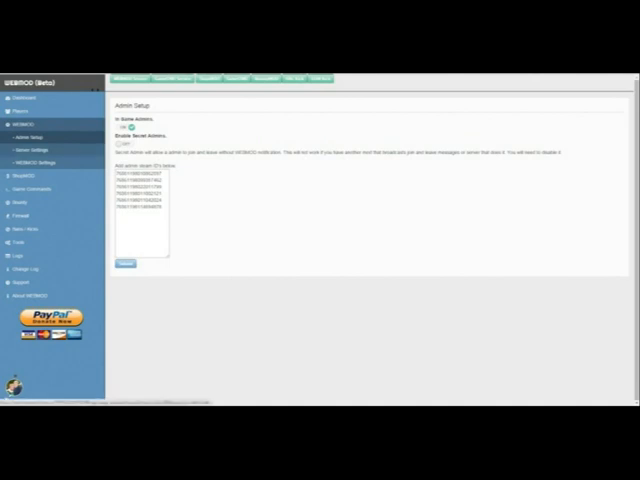
# Show the Server Settings page with its chat and message options.
pyautogui.click(42, 148)
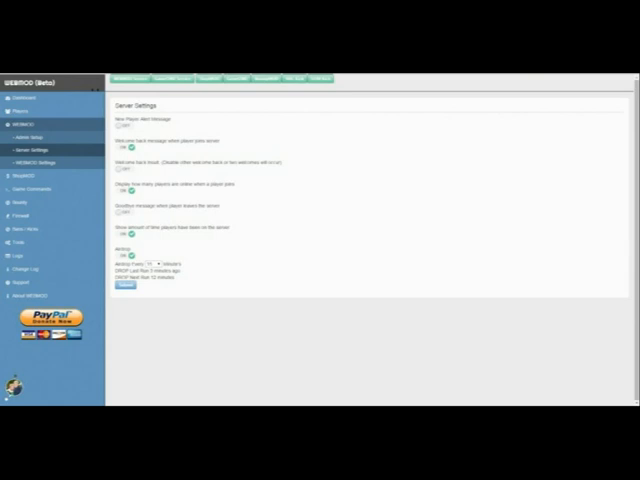
pyautogui.click(122, 126)
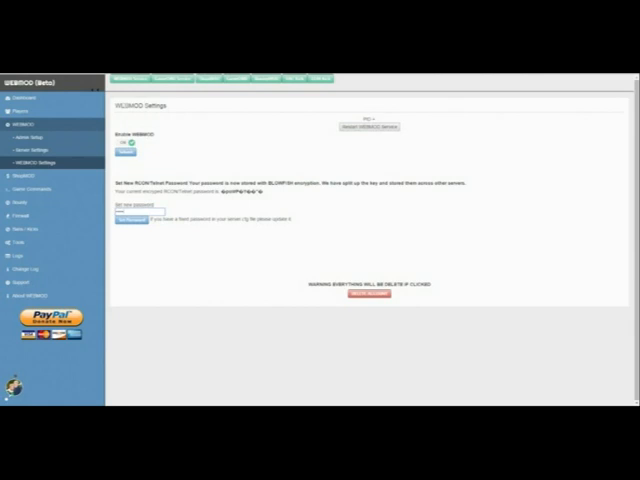
# Show the WebMod Settings page with registration and update options.
pyautogui.click(26, 156)
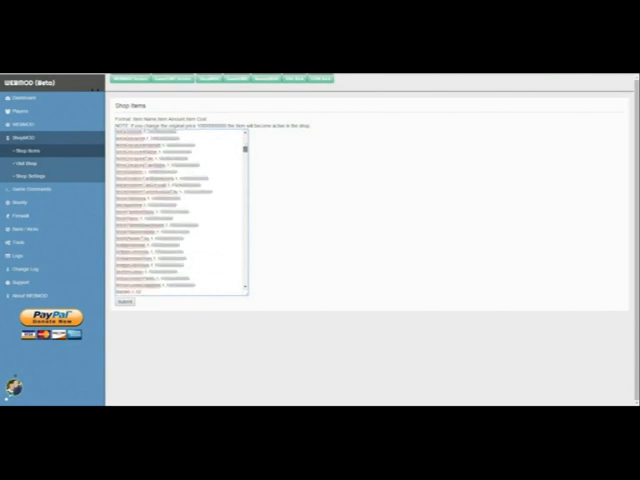
pyautogui.scroll(-3)
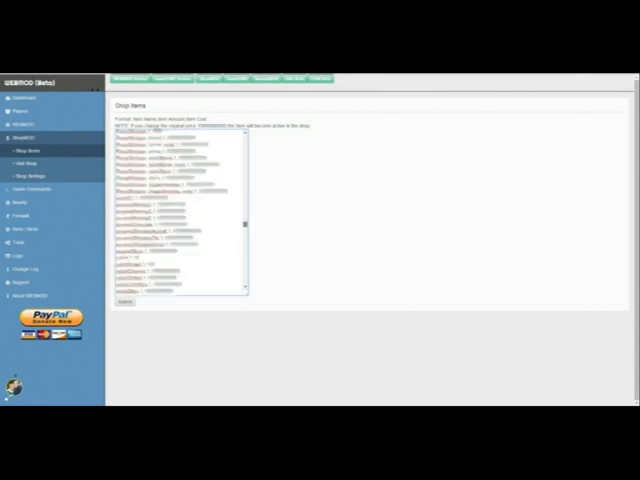
pyautogui.scroll(-3)
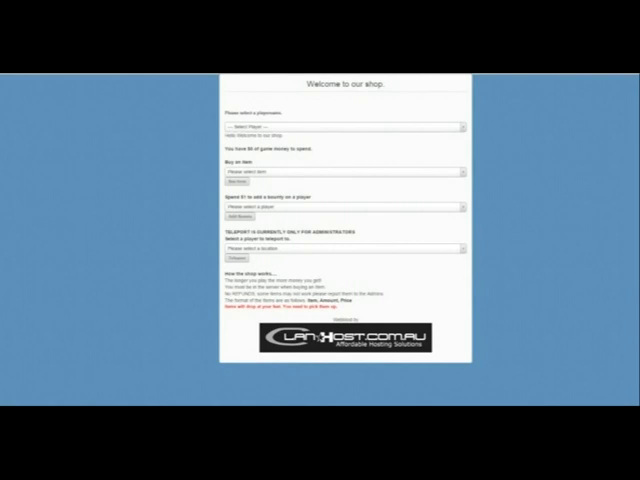
# Select an item from the shop's 'Buy an item' list to show its purchase options.
pyautogui.click(344, 128)
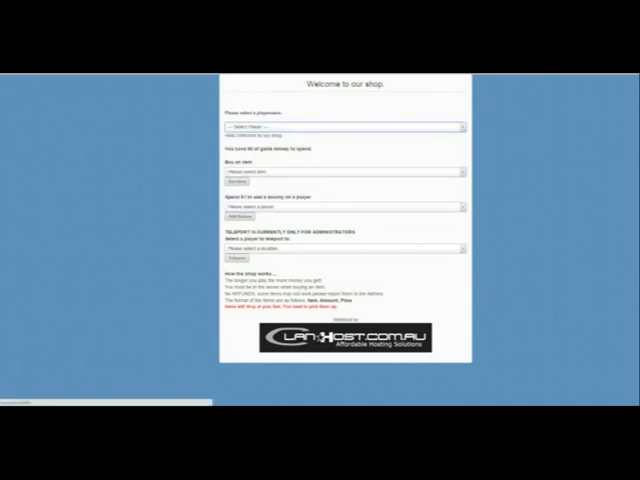
pyautogui.click(344, 172)
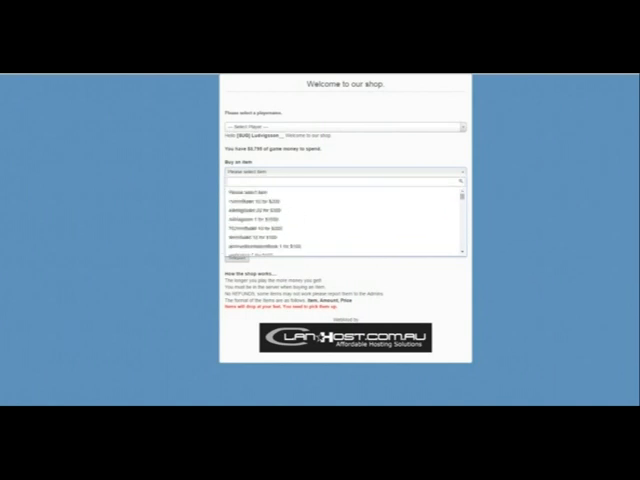
pyautogui.click(344, 180)
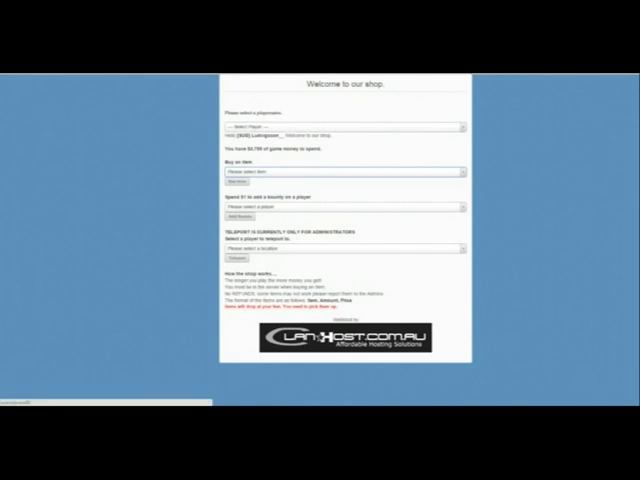
pyautogui.click(344, 246)
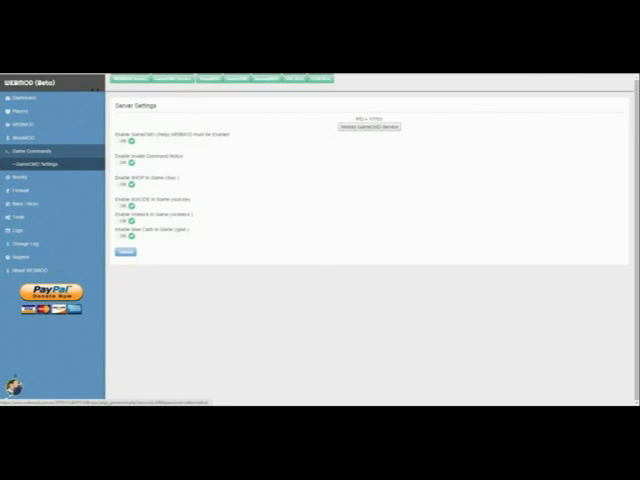
# Show the Command Settings page with its on/off toggles.
pyautogui.click(24, 164)
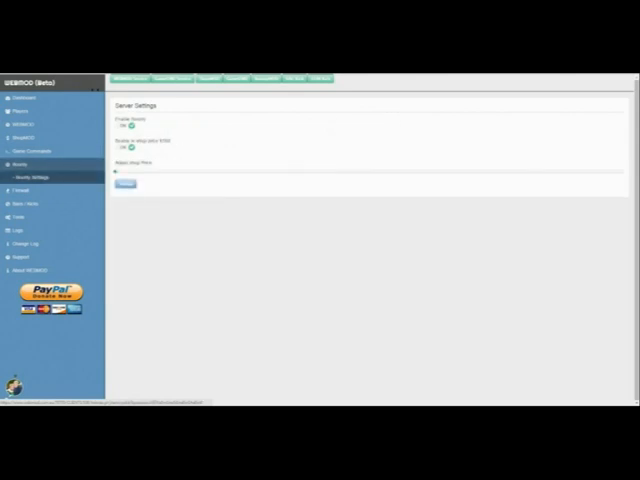
# Adjust the bounty reward slider back and forth to a new value.
pyautogui.moveTo(120, 172); pyautogui.dragTo(284, 172)
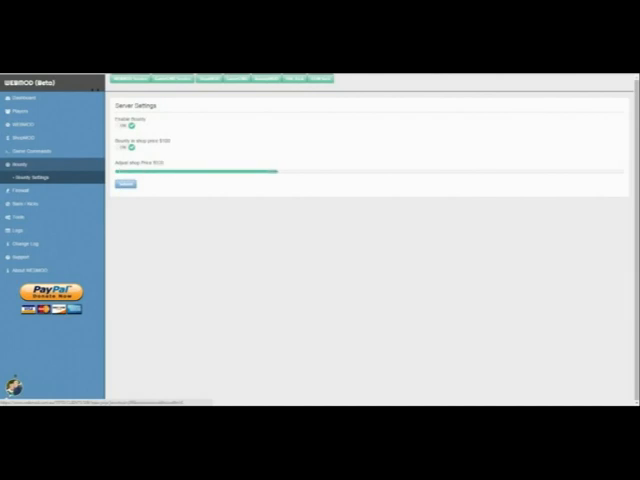
pyautogui.moveTo(278, 172); pyautogui.dragTo(118, 172)
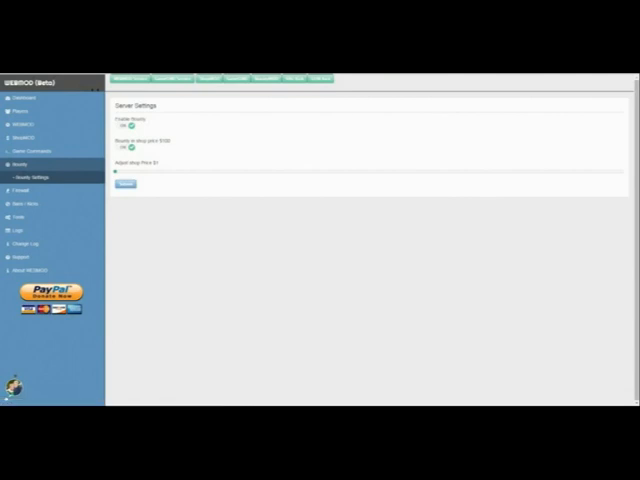
pyautogui.moveTo(118, 172); pyautogui.dragTo(316, 172)
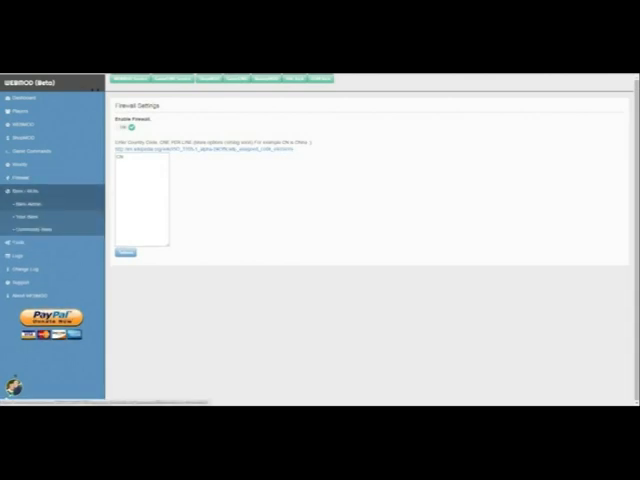
# Show the Ban Settings page and choose one of the listed ban options.
pyautogui.click(28, 204)
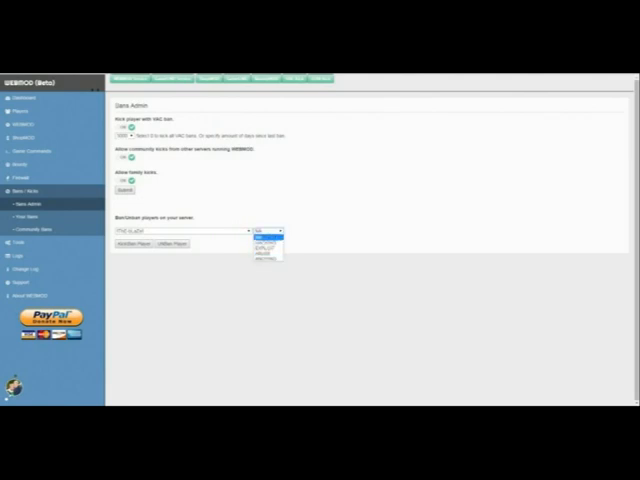
pyautogui.click(40, 216)
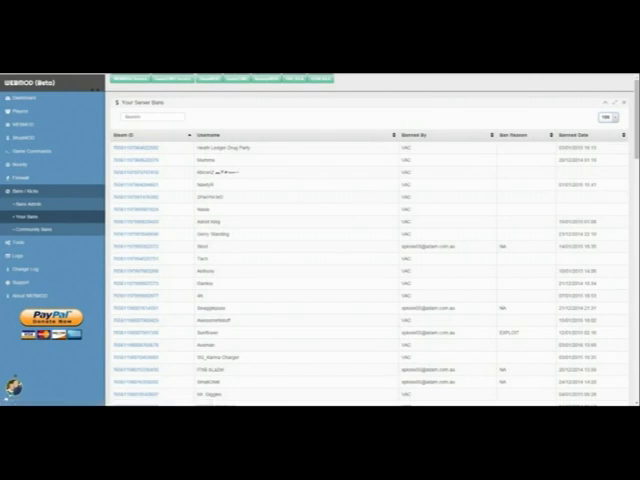
# Bring up the Community Bans table with player IDs, banners, reasons and dates.
pyautogui.scroll(-3)
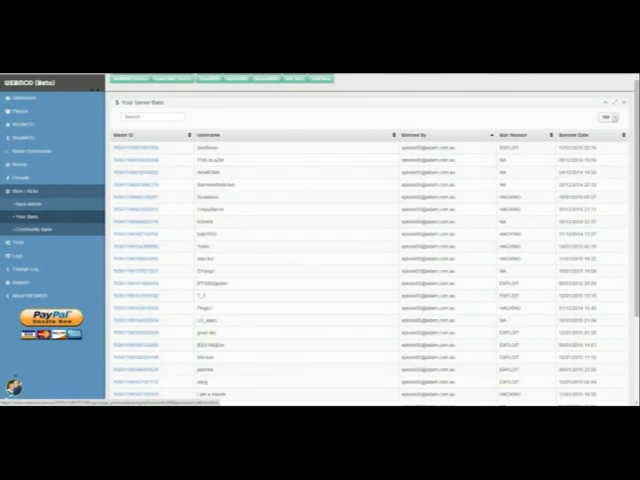
pyautogui.click(38, 232)
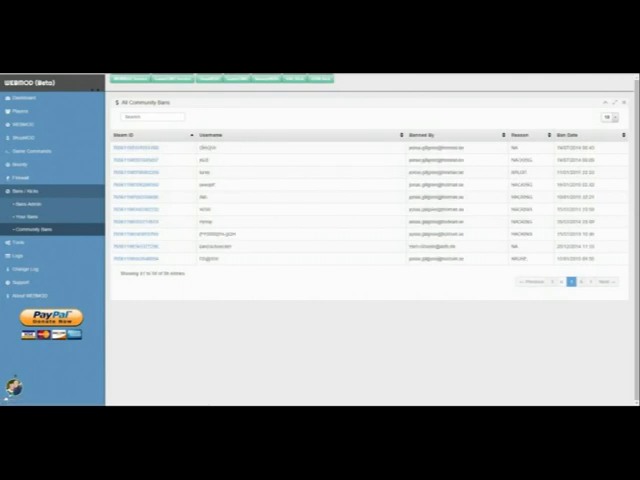
# Reveal the Tools section and go to the RCON Commands page.
pyautogui.click(600, 280)
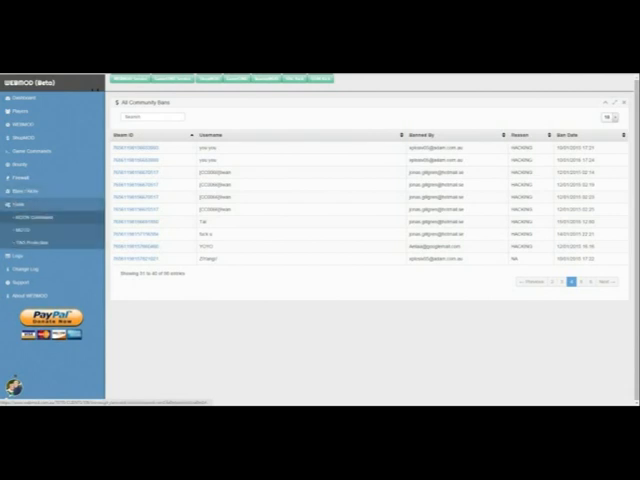
pyautogui.click(40, 216)
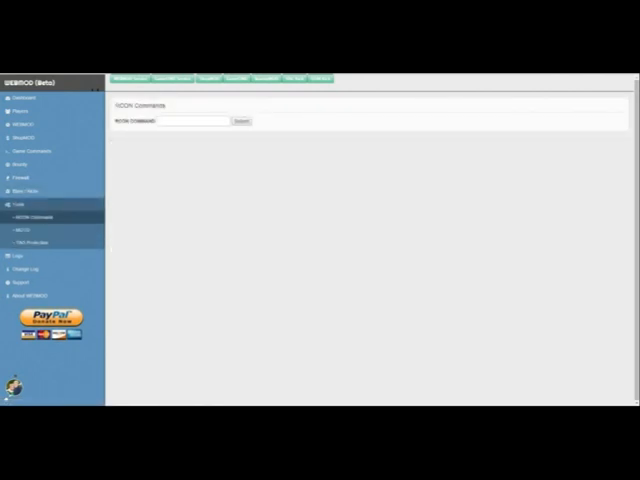
pyautogui.click(196, 120)
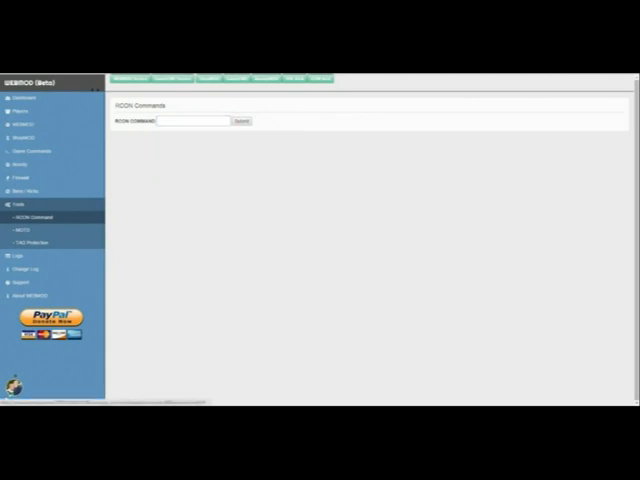
pyautogui.click(36, 232)
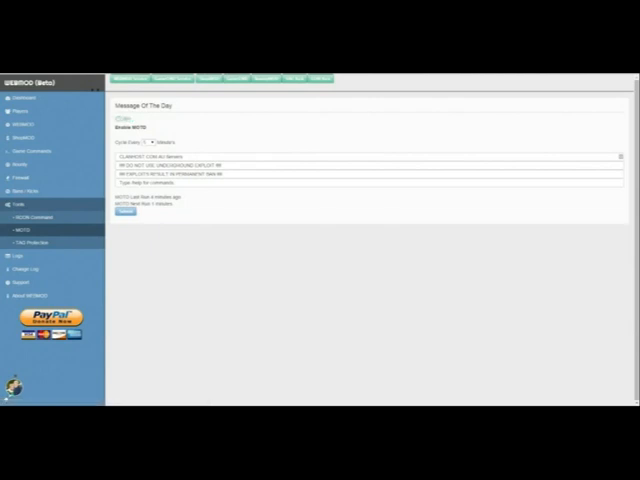
pyautogui.click(150, 140)
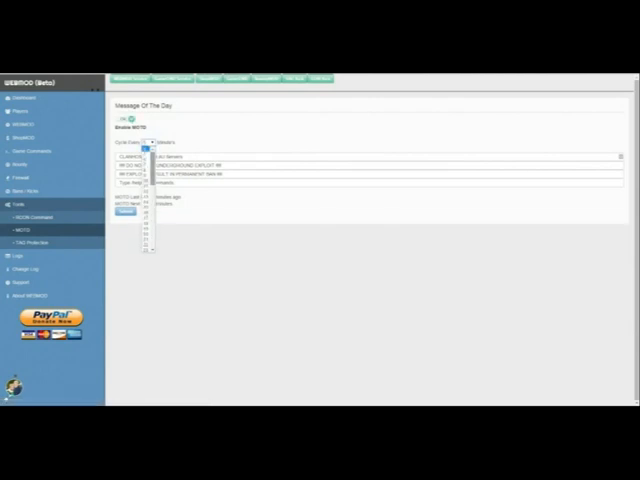
pyautogui.click(148, 142)
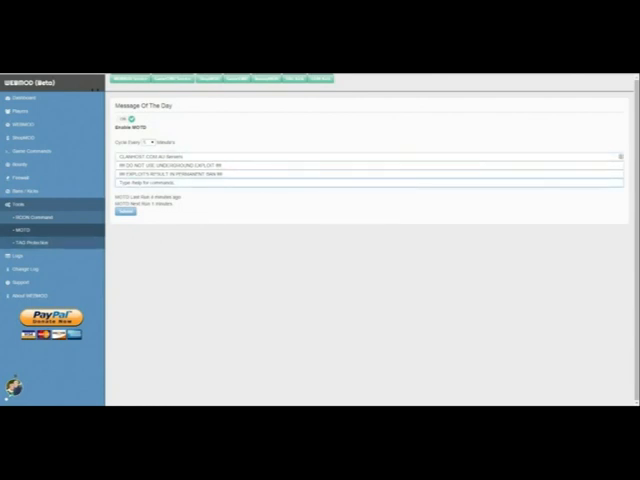
pyautogui.click(32, 240)
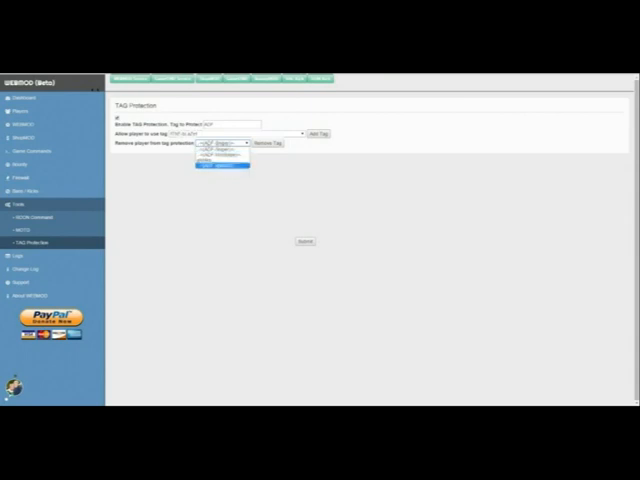
# Dismiss the remove-player dropdown on Tag Protection without choosing anyone.
pyautogui.click(218, 144)
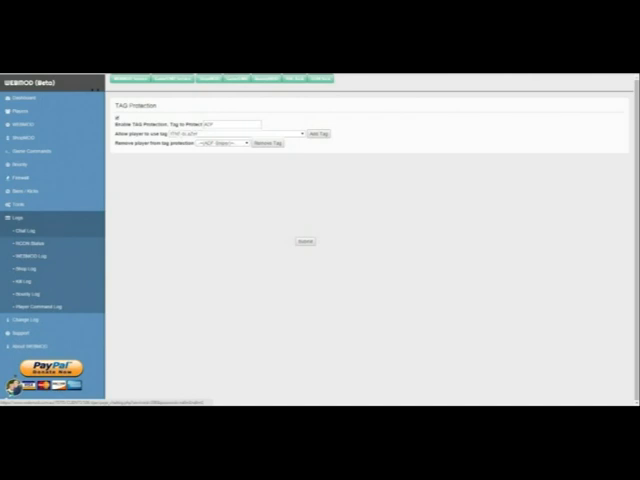
# View the Chat Log, then move to the nearly empty RCON log page.
pyautogui.click(24, 228)
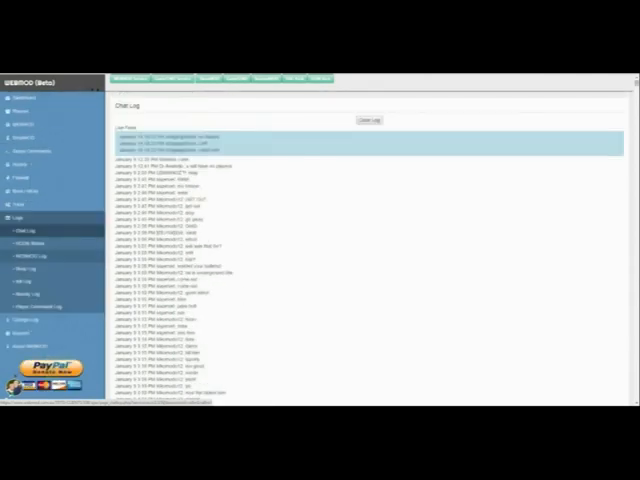
pyautogui.click(30, 244)
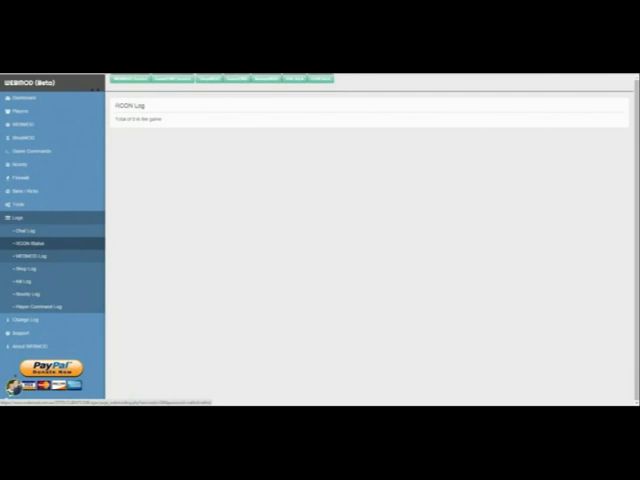
# View the MESSAGE log and look through its long list of timestamped server entries.
pyautogui.click(34, 256)
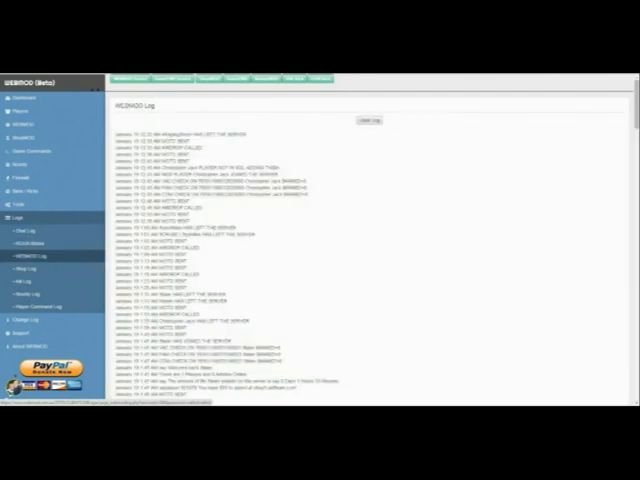
pyautogui.scroll(-3)
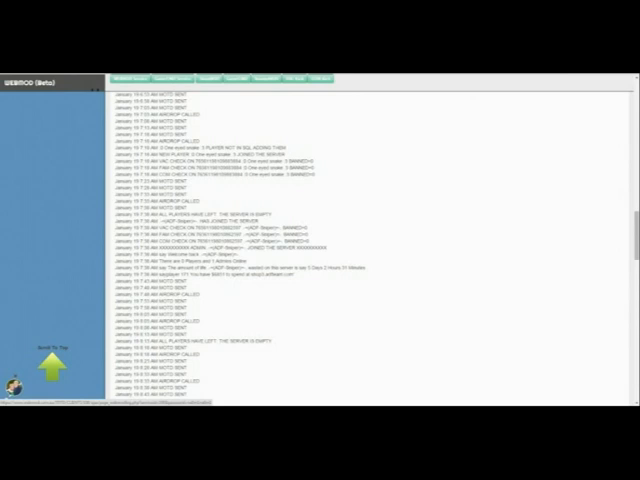
pyautogui.scroll(-3)
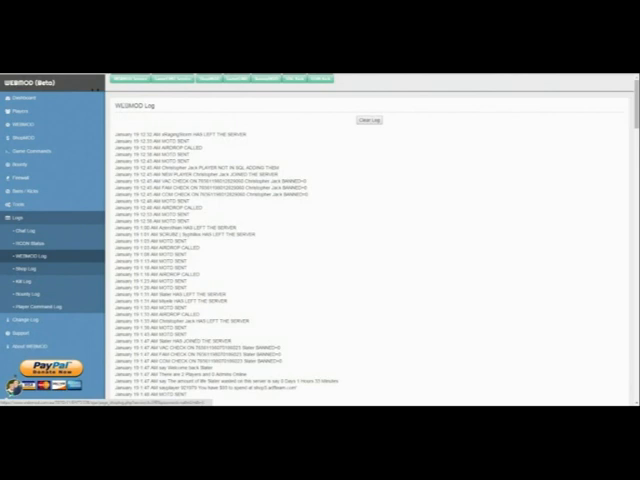
# View the Kill log page and its timestamped player kill entries.
pyautogui.click(30, 268)
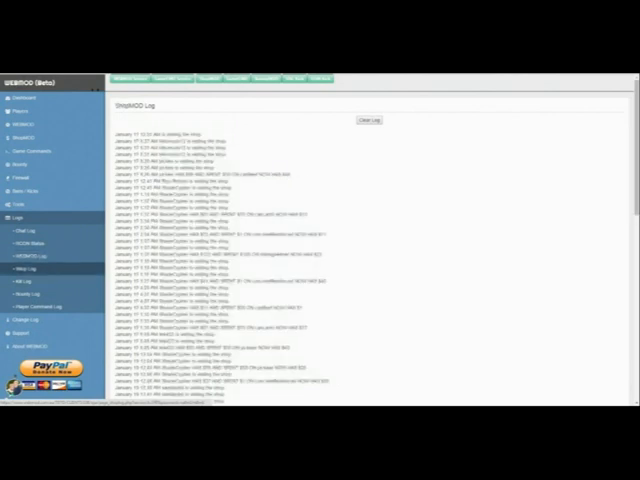
pyautogui.scroll(-3)
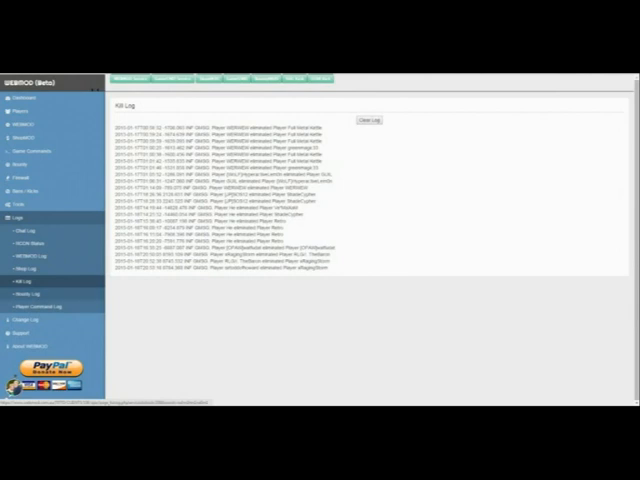
# Step through the remaining two log pages to see their timestamped entries.
pyautogui.click(38, 296)
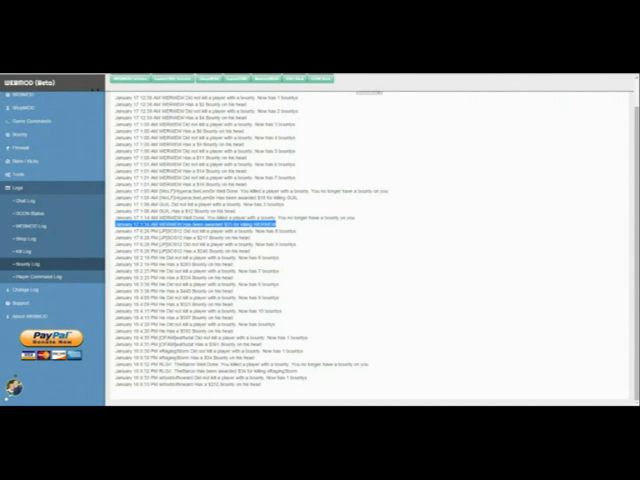
pyautogui.click(36, 276)
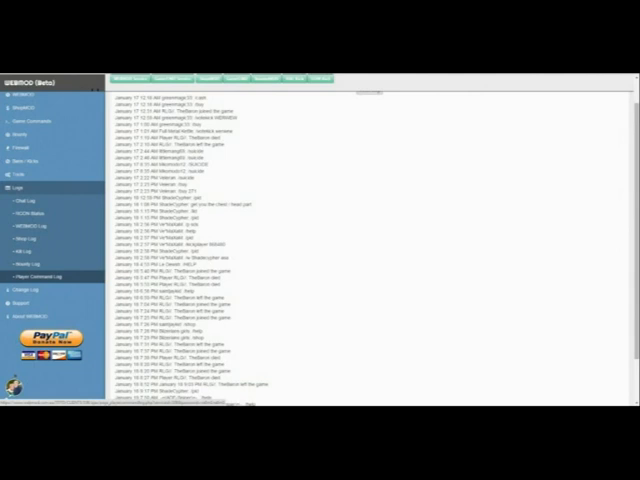